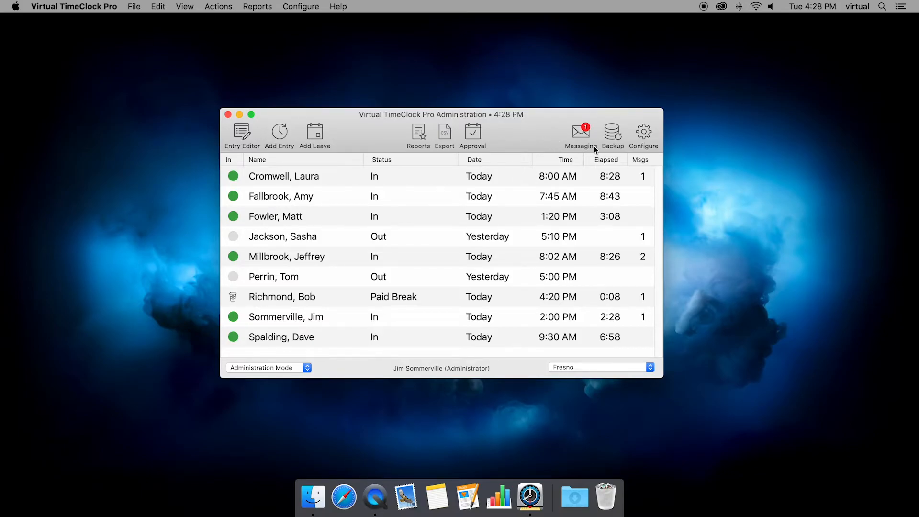
Step: Show the Fresno display group's activities: Delivery, Front Counter (Default), Packaging, Approved Training
left_click(643, 135)
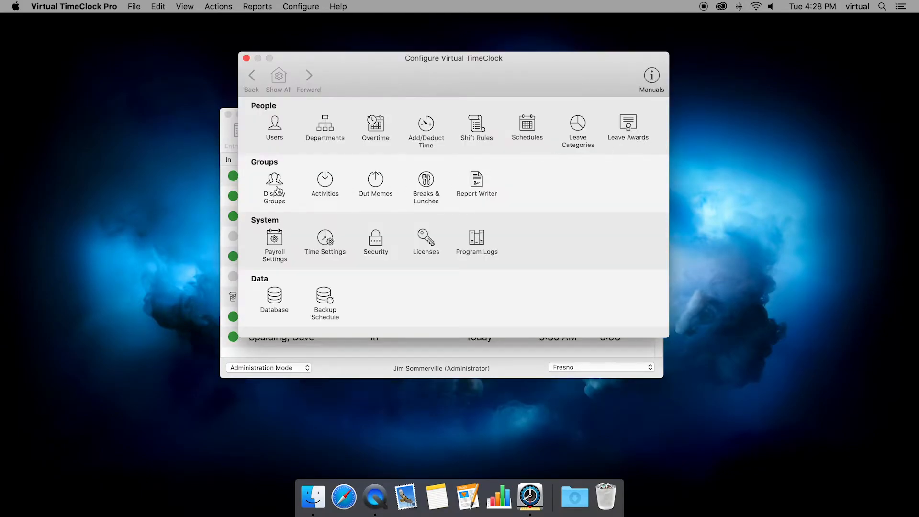
left_click(274, 184)
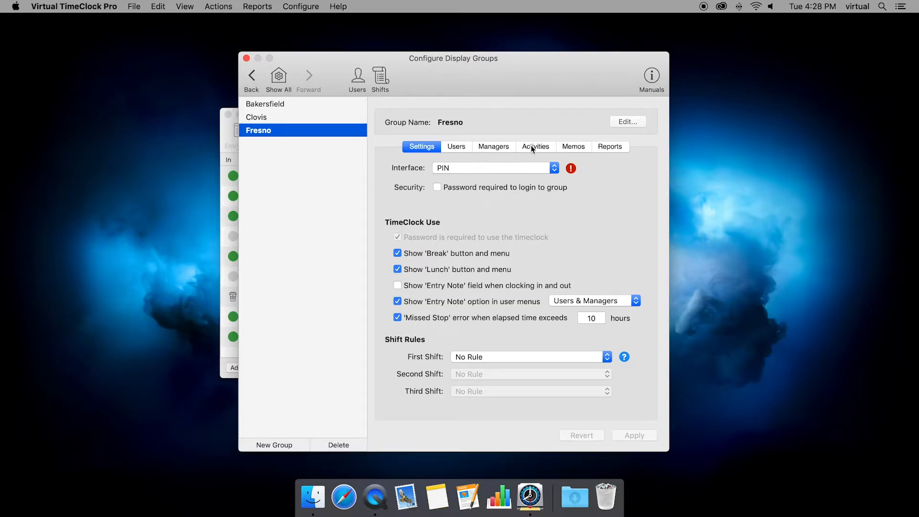
left_click(535, 147)
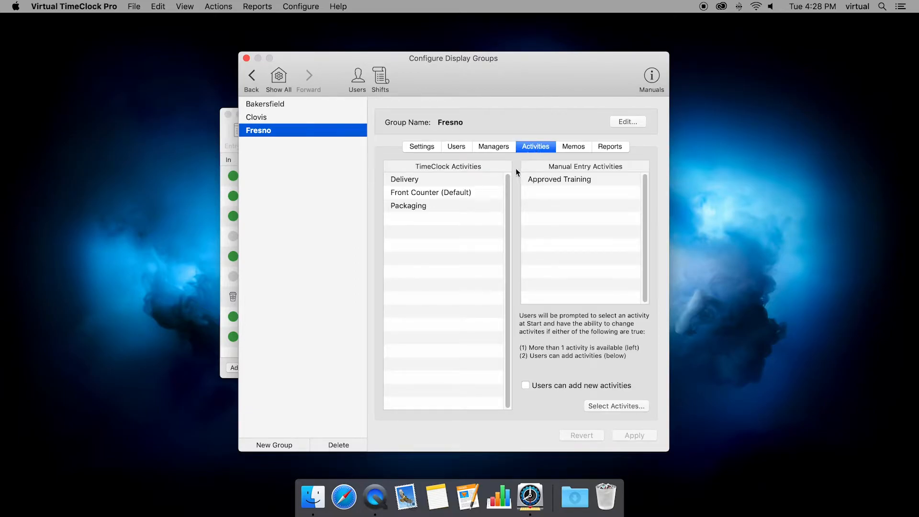
mouse_move(411, 195)
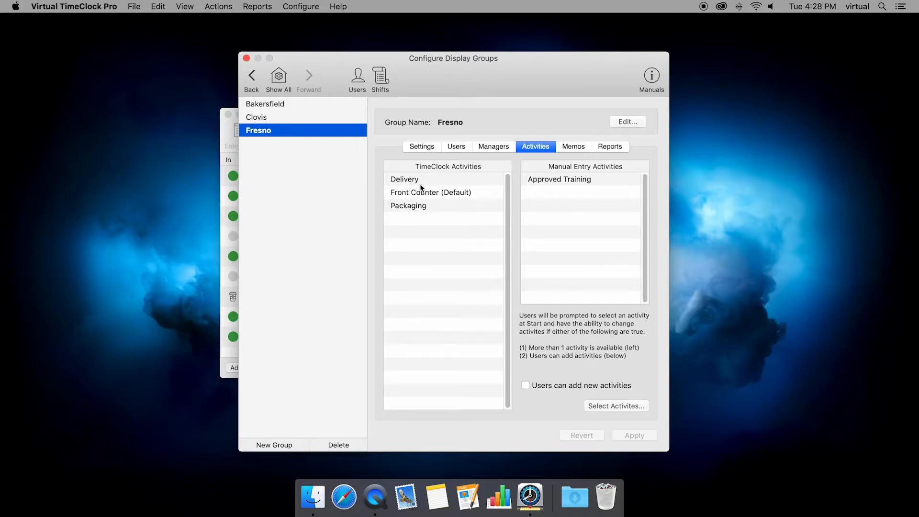
mouse_move(428, 199)
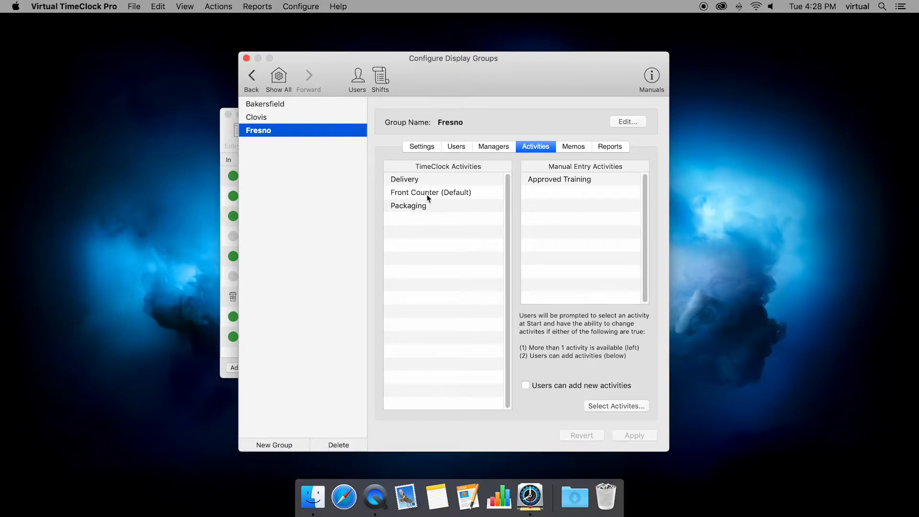
mouse_move(477, 201)
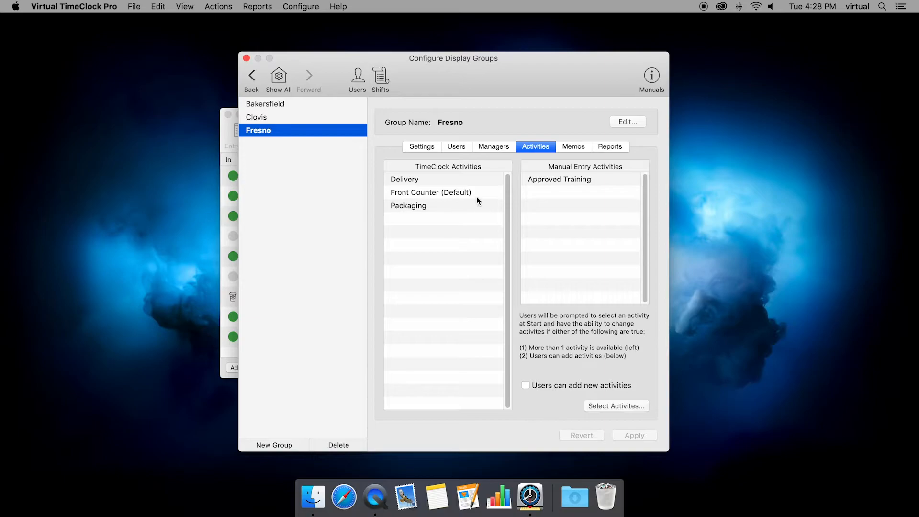
mouse_move(463, 216)
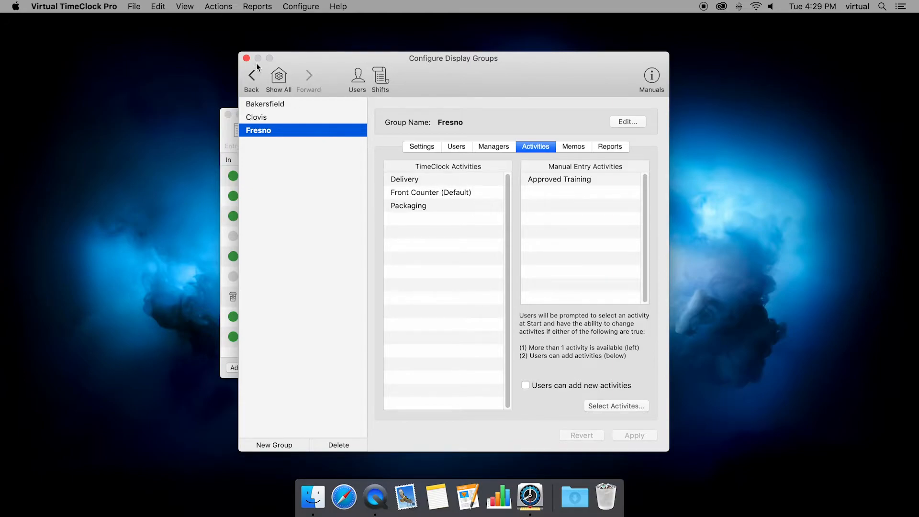
Step: Switch from administration to the employee timeclock and clock in the out employee on Front Counter
left_click(246, 58)
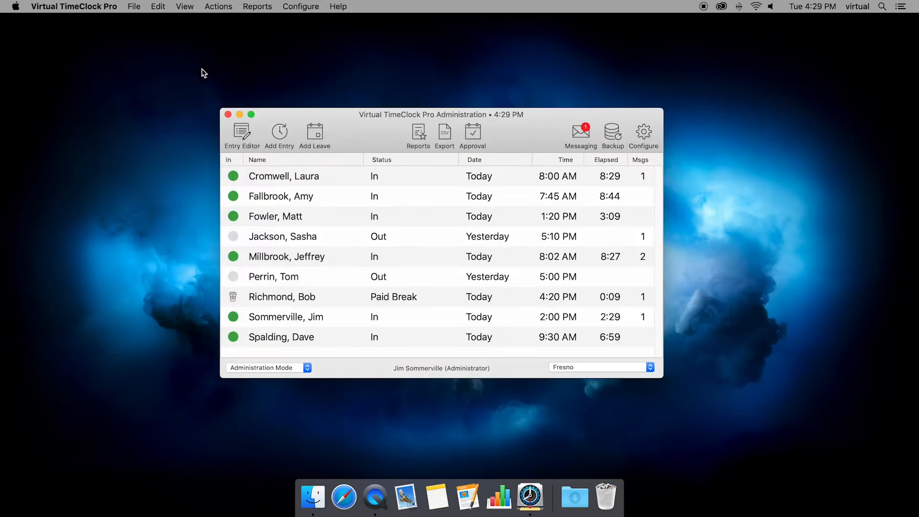
left_click(134, 6)
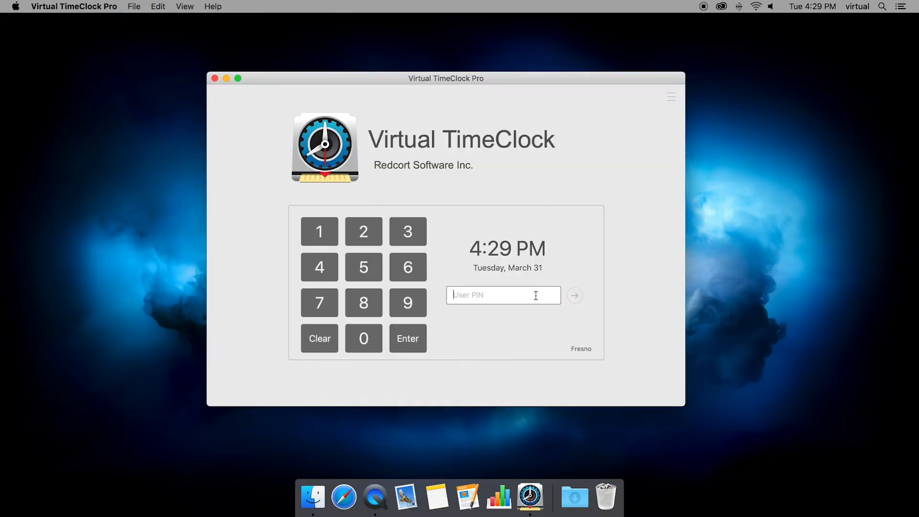
mouse_move(618, 221)
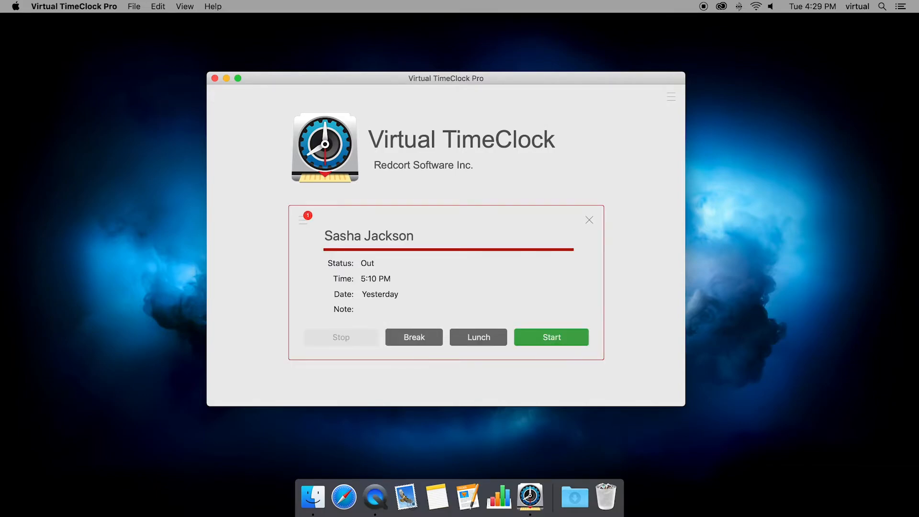
mouse_move(499, 277)
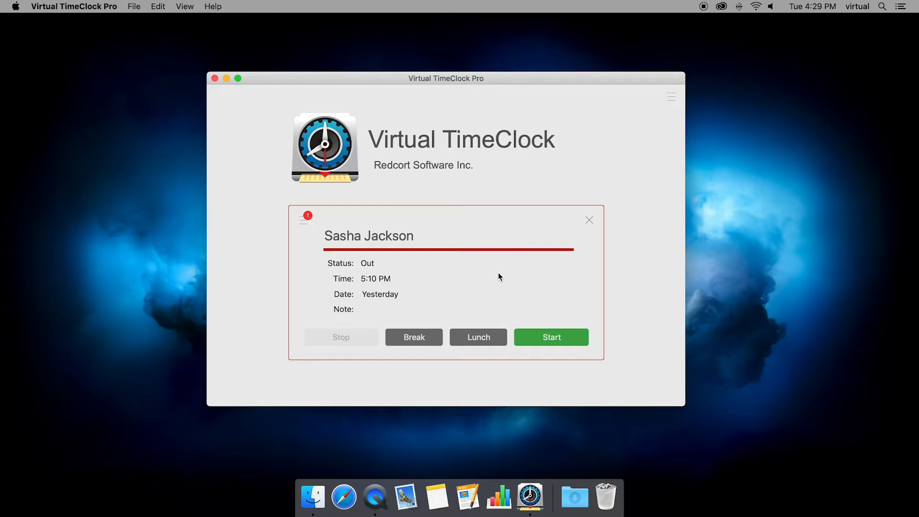
mouse_move(551, 340)
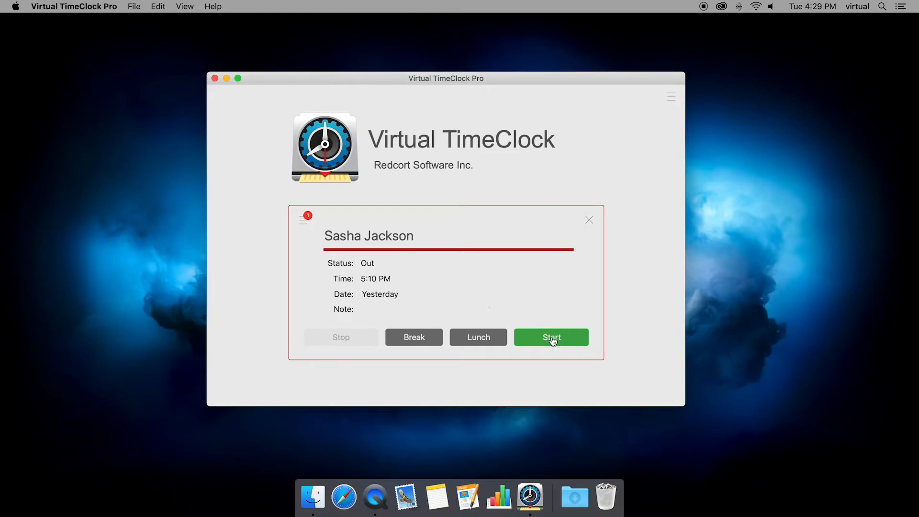
left_click(550, 337)
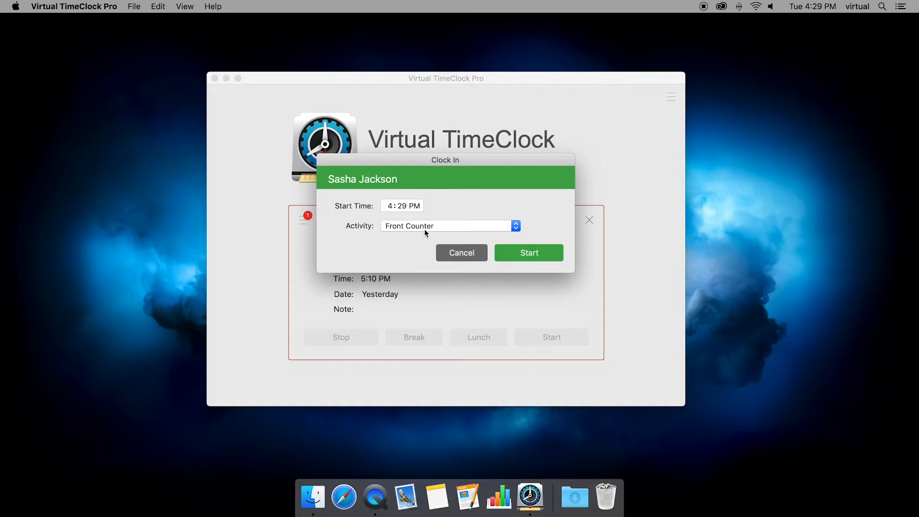
mouse_move(419, 237)
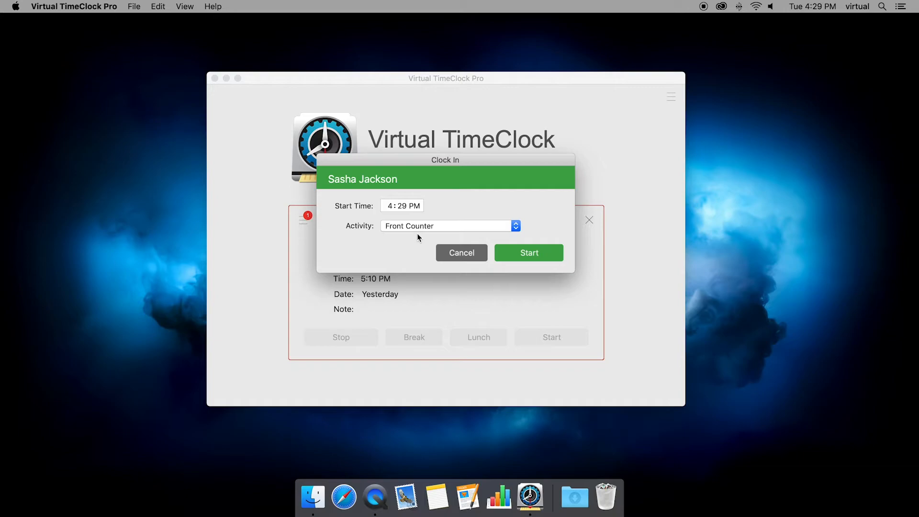
mouse_move(414, 230)
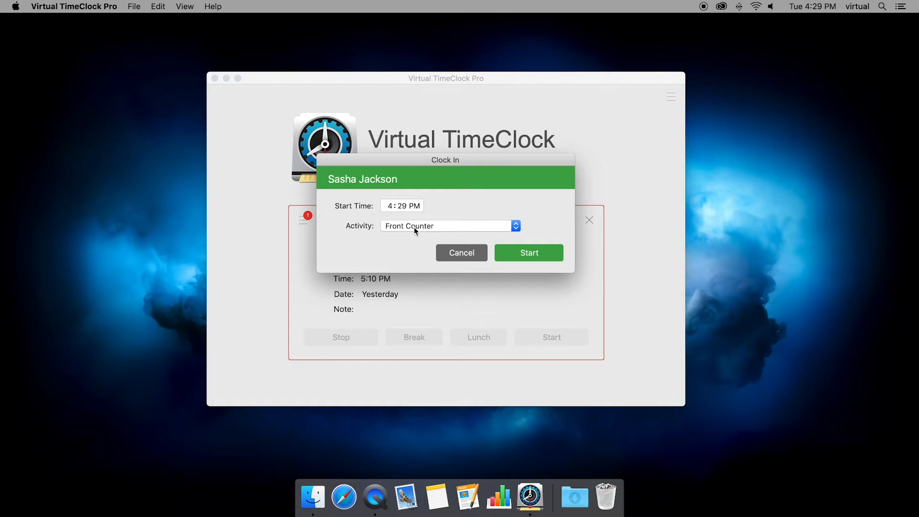
left_click(448, 226)
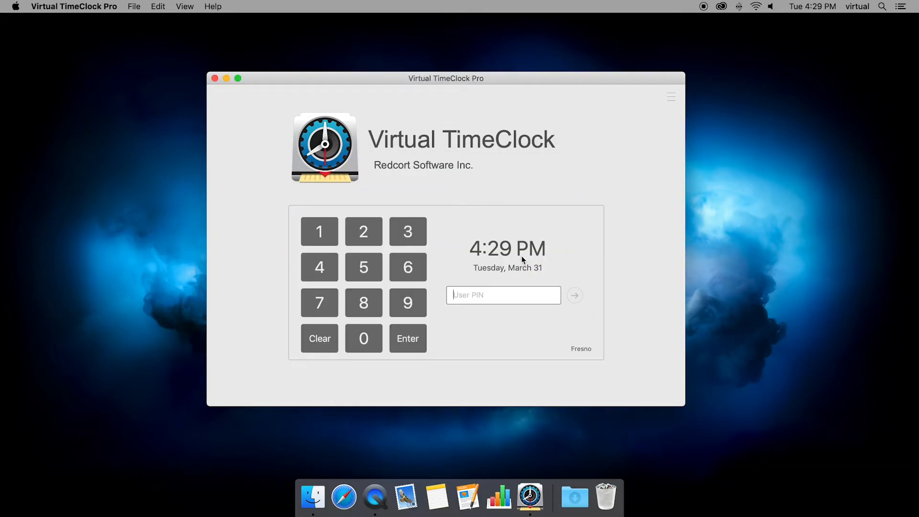
mouse_move(458, 265)
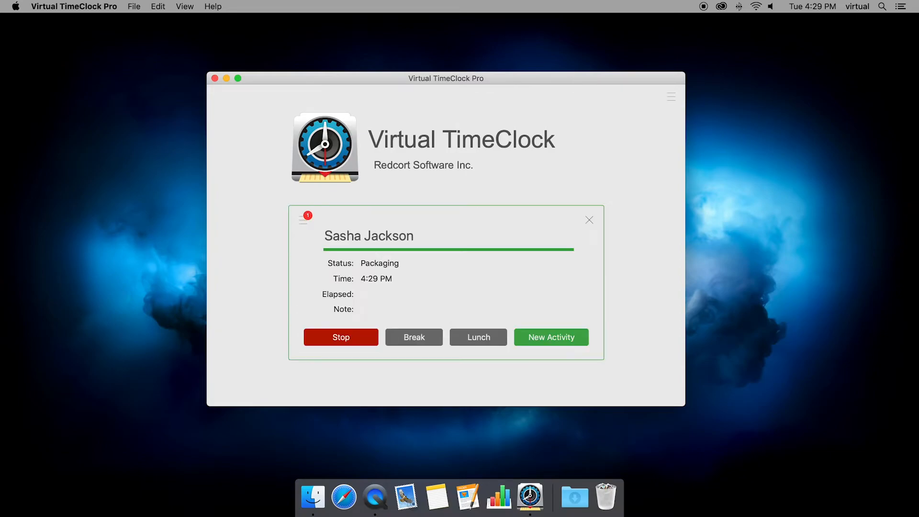
mouse_move(516, 279)
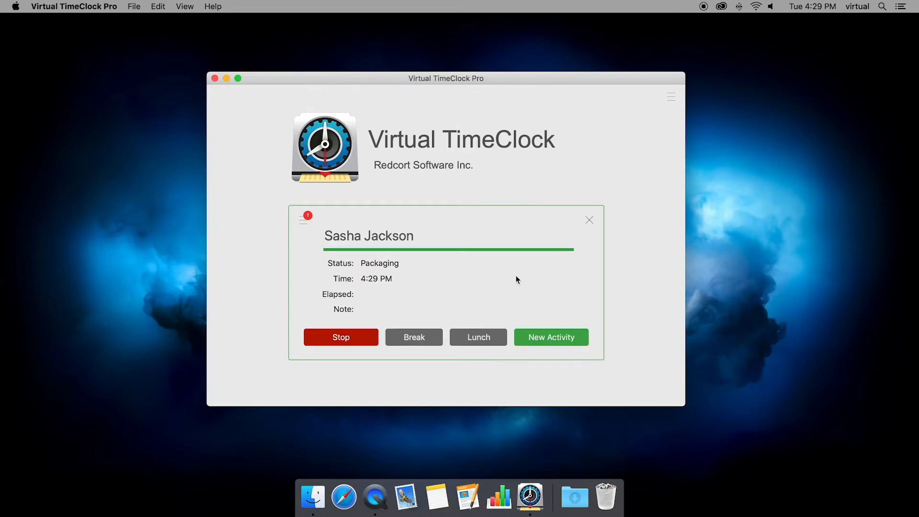
Step: Start a new activity for the clocked-in employee, switching to Delivery
left_click(551, 337)
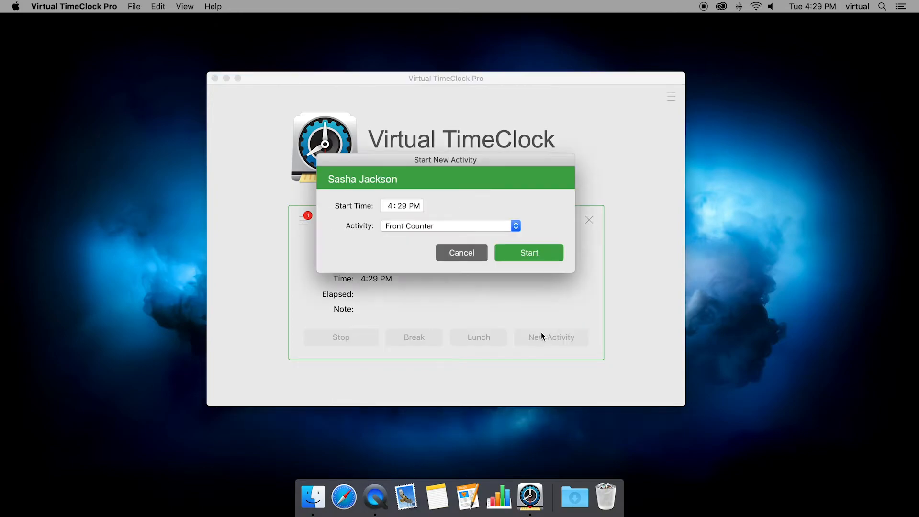
left_click(448, 226)
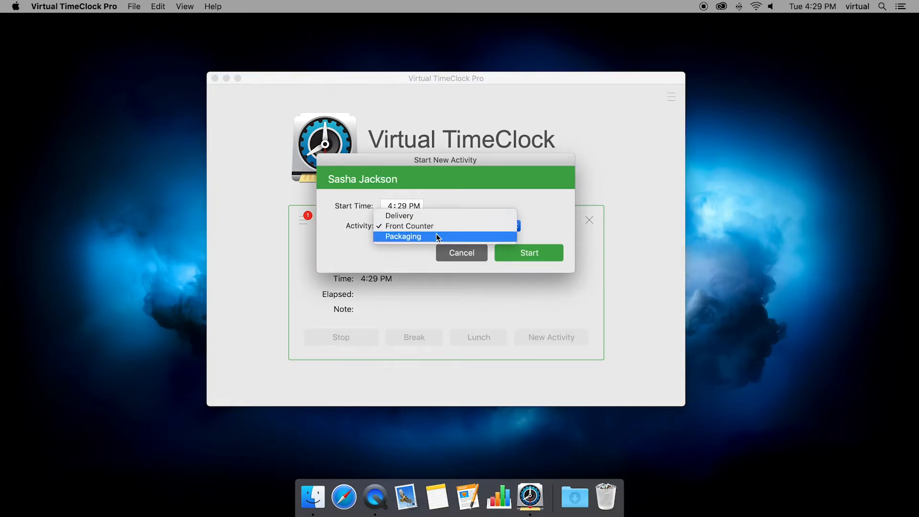
mouse_move(434, 227)
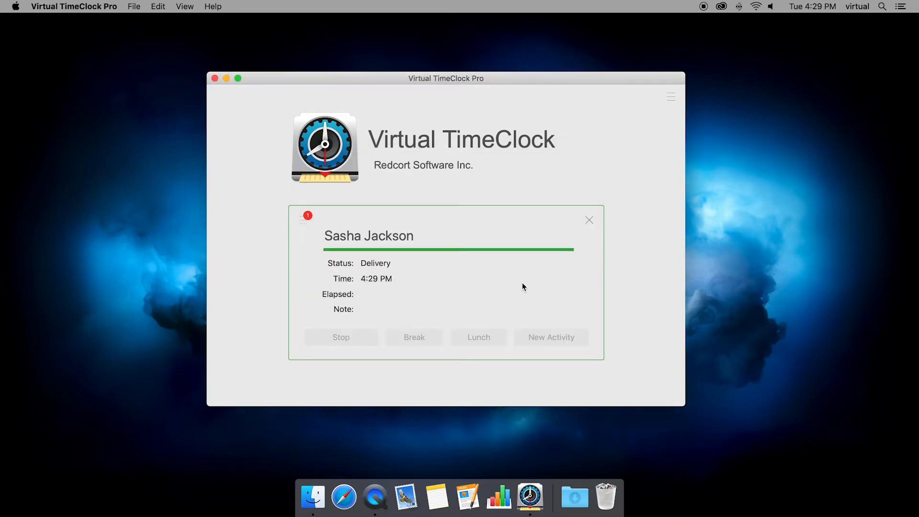
left_click(589, 221)
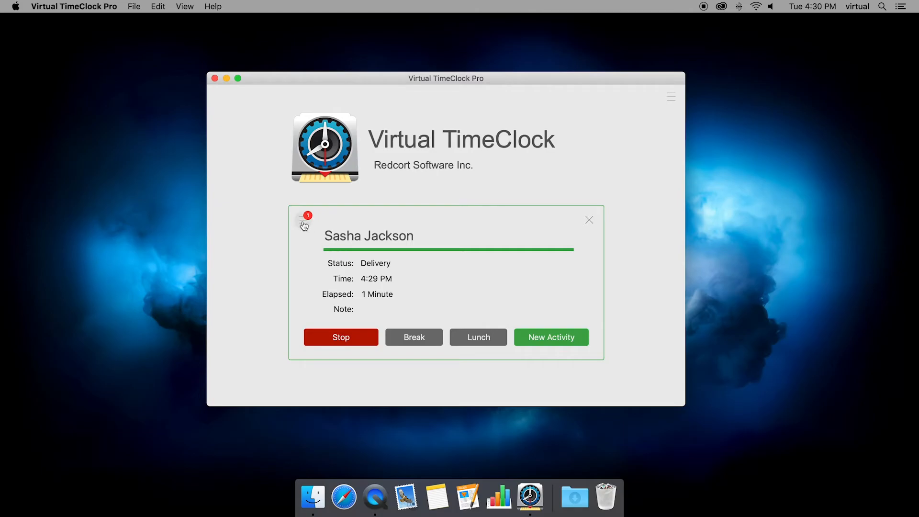
left_click(303, 223)
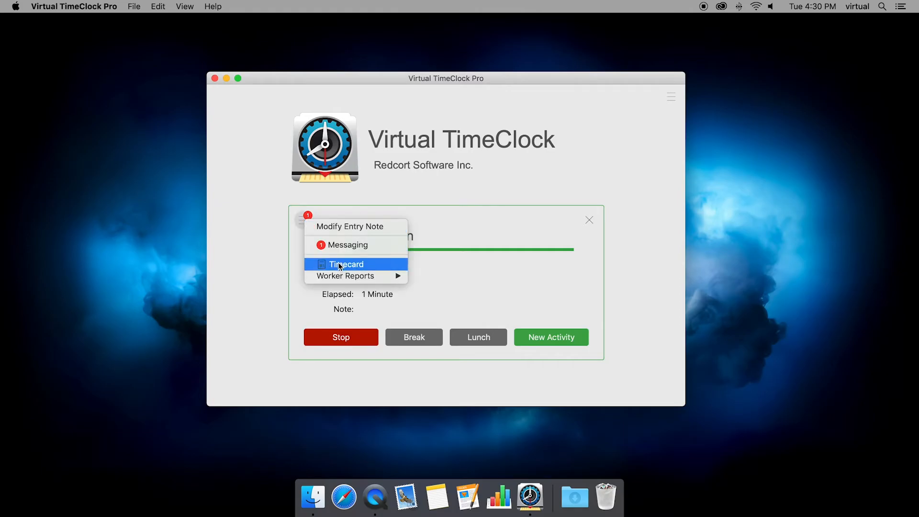
left_click(346, 265)
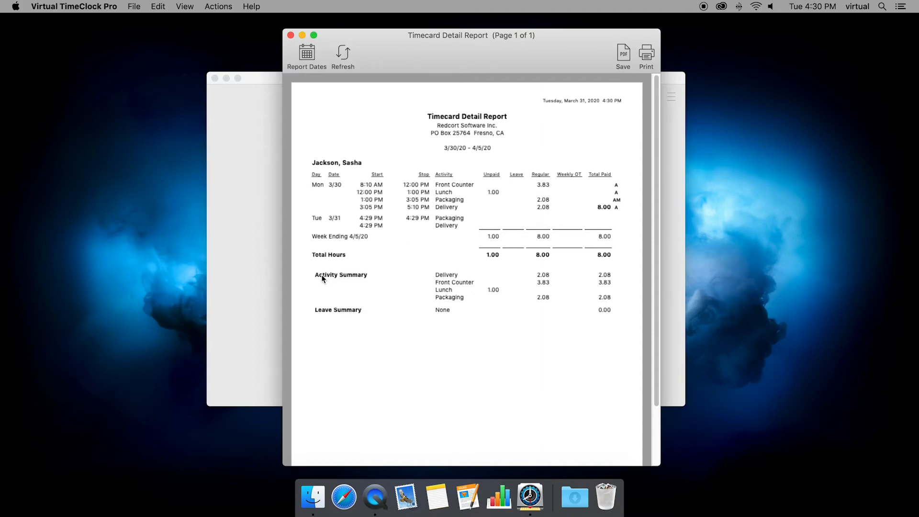
mouse_move(440, 284)
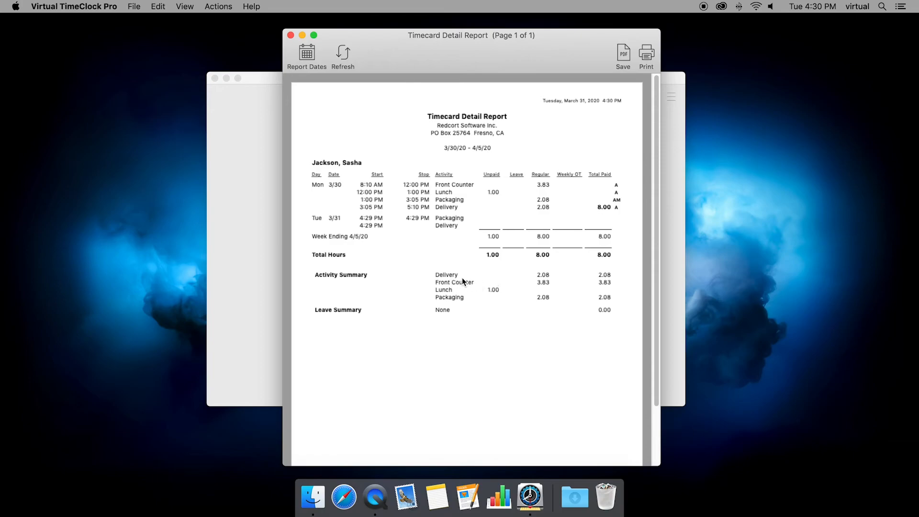
mouse_move(534, 288)
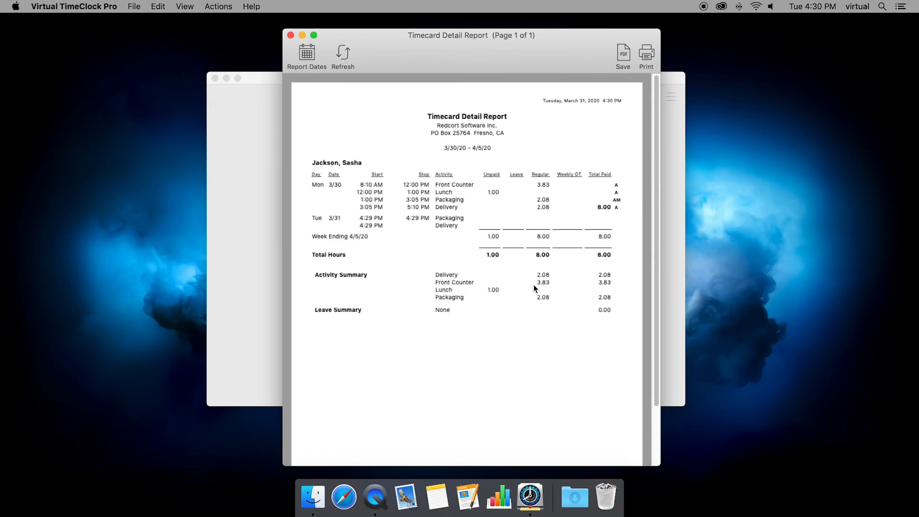
mouse_move(550, 305)
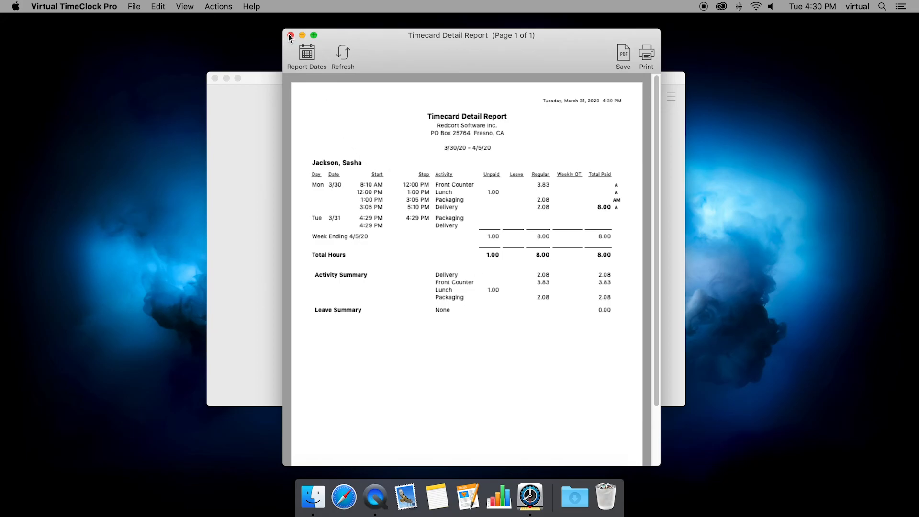
left_click(290, 35)
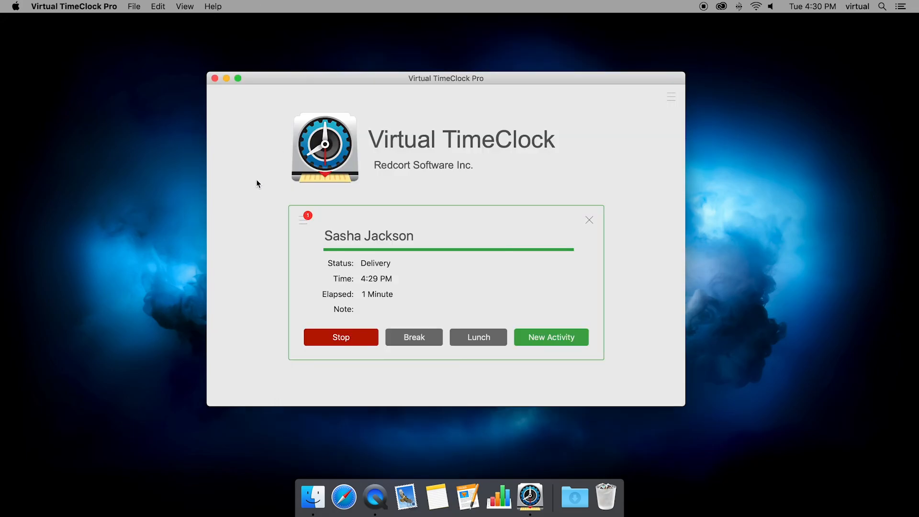